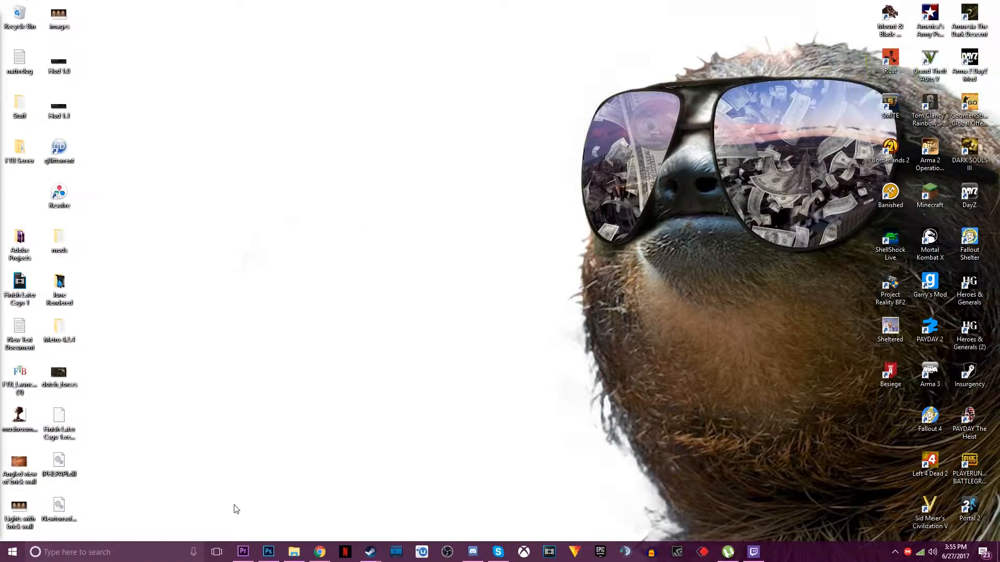
Search 'slam csgo' and reach the slam.flankers.net site from the results.
left_click(58, 240)
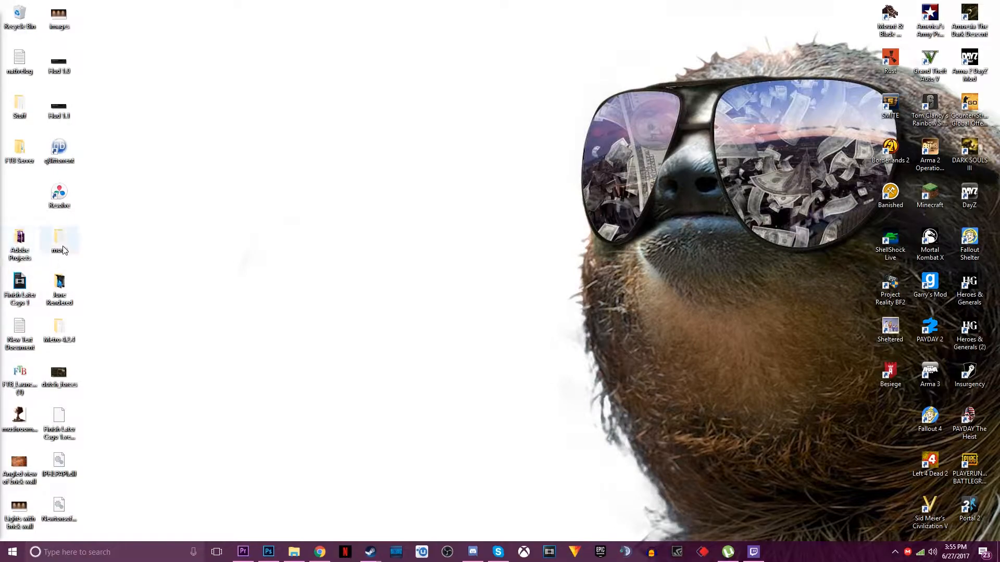
mouse_move(319, 552)
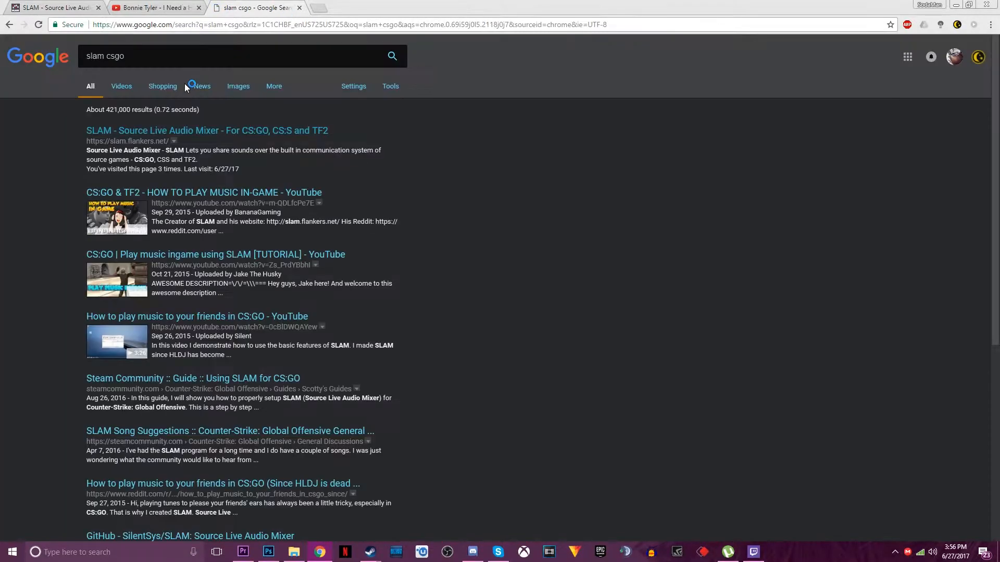
left_click(206, 130)
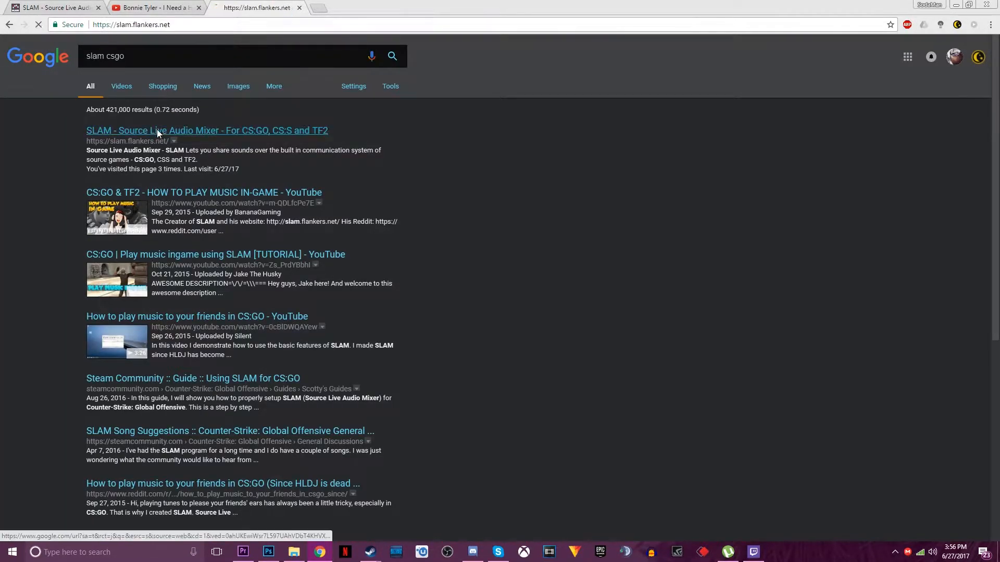
left_click(206, 130)
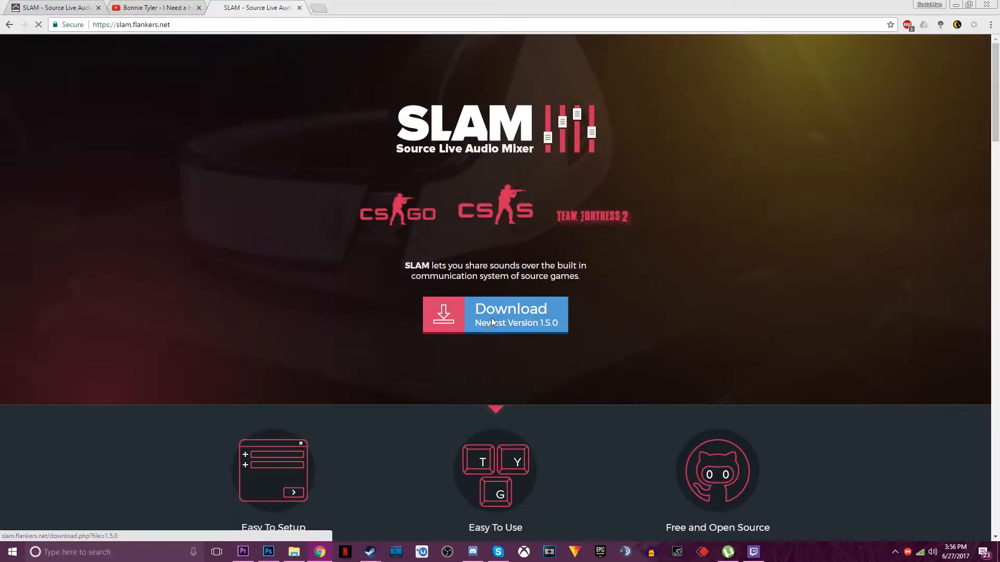
Download the newest SLAM v1.5.0 zip and open the downloaded archive.
left_click(494, 315)
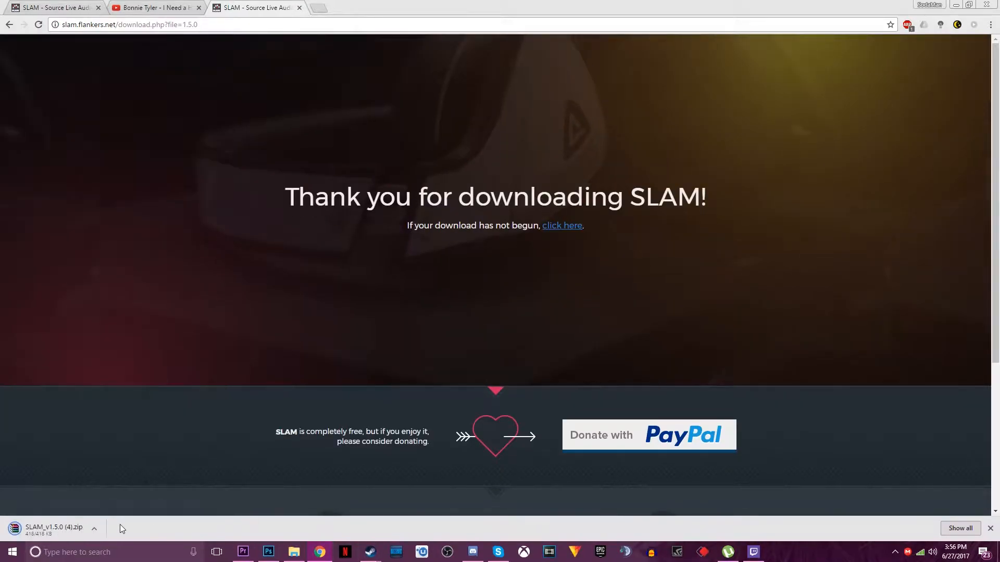
left_click(54, 528)
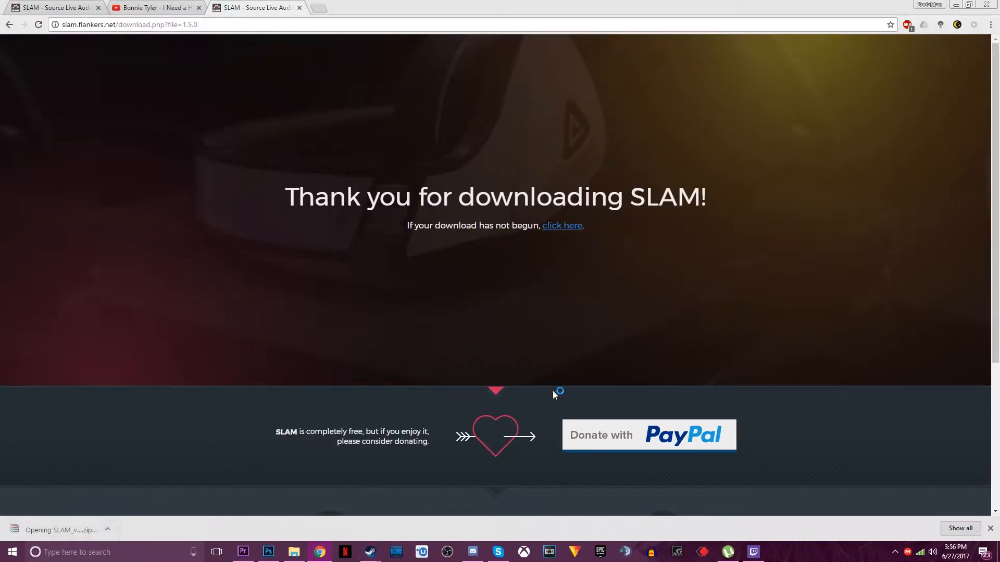
left_click(60, 530)
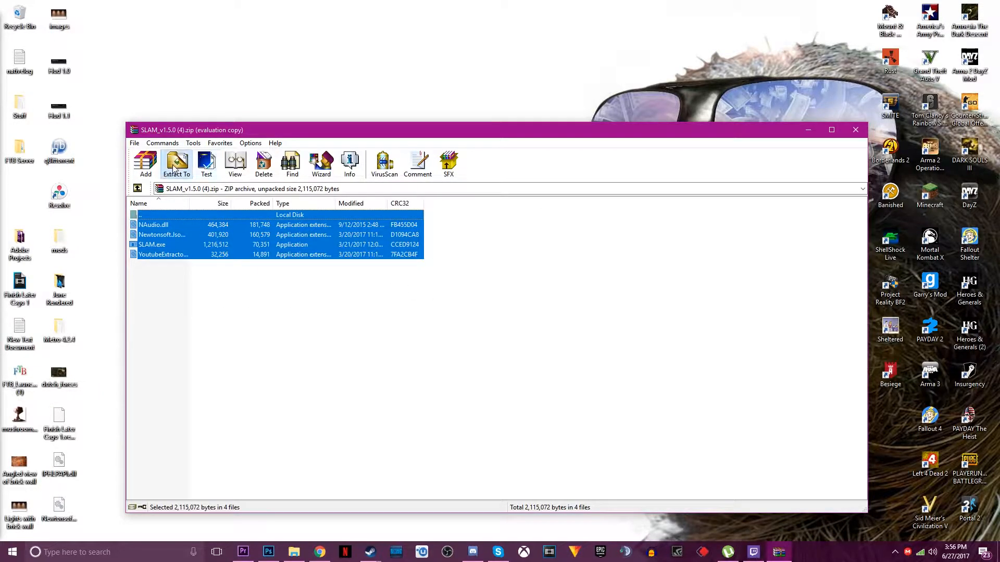
Extract the four SLAM files to the Desktop and close WinRAR.
left_click(176, 164)
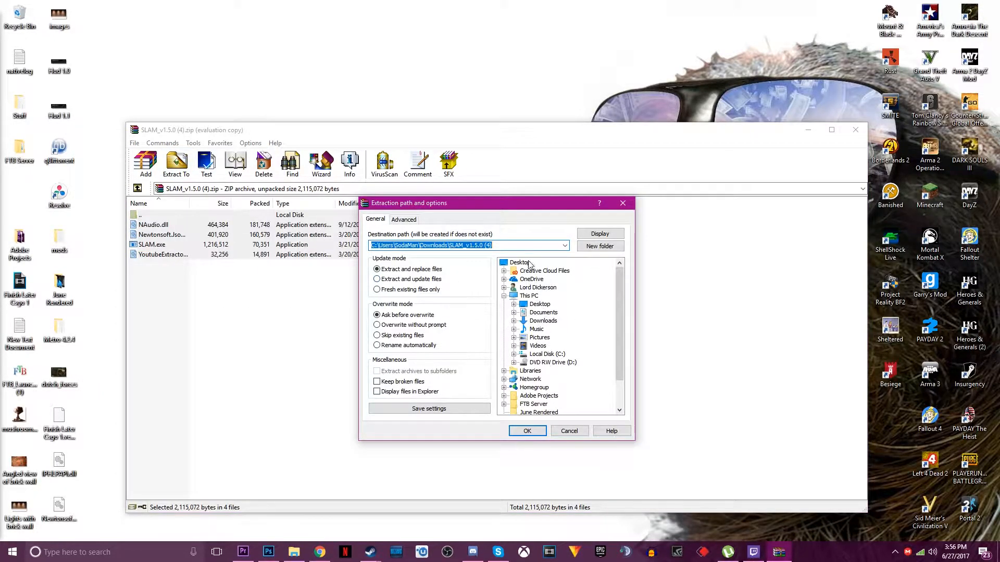
left_click(527, 431)
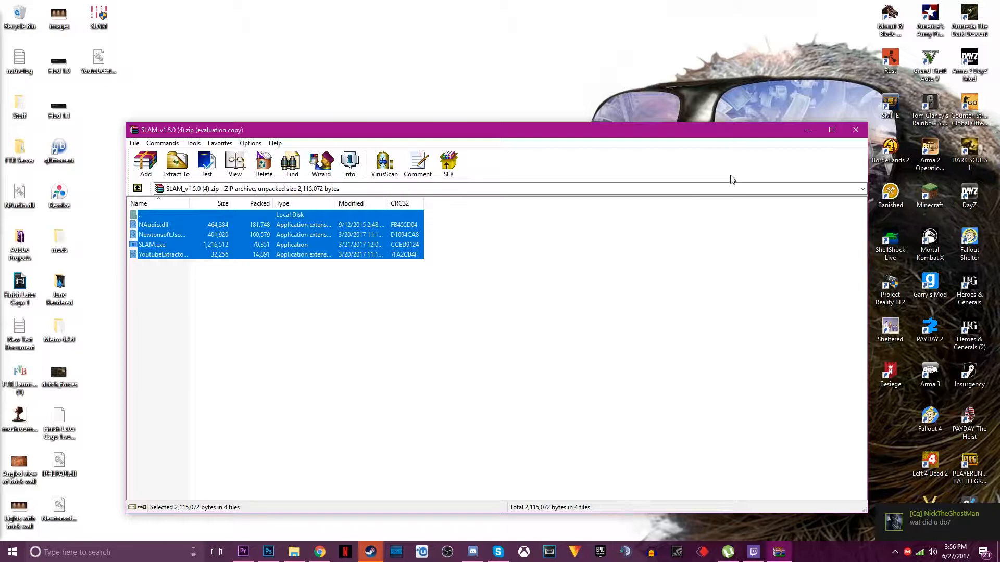
left_click(855, 129)
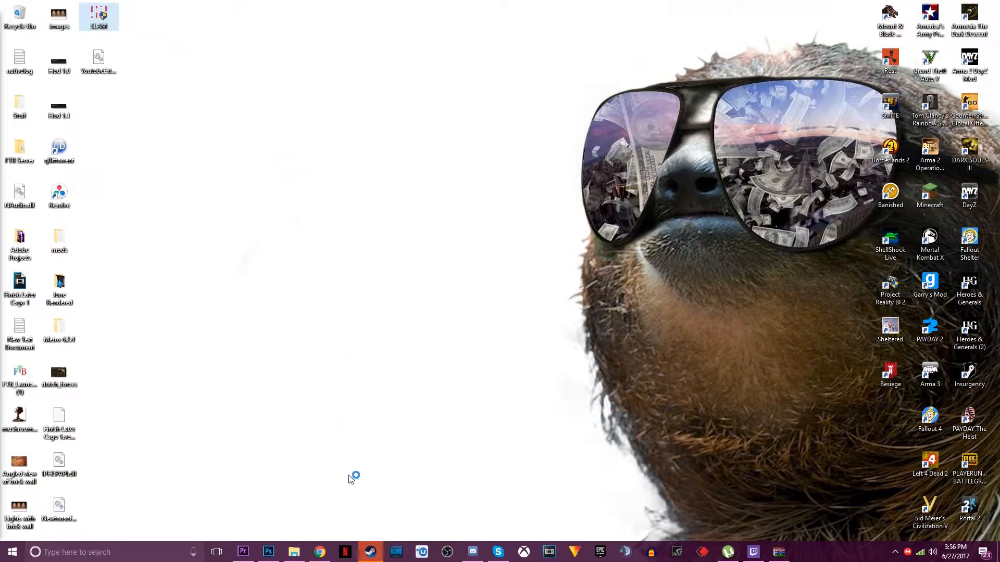
Launch the extracted SLAM program and allow it to run on this device.
double_click(98, 13)
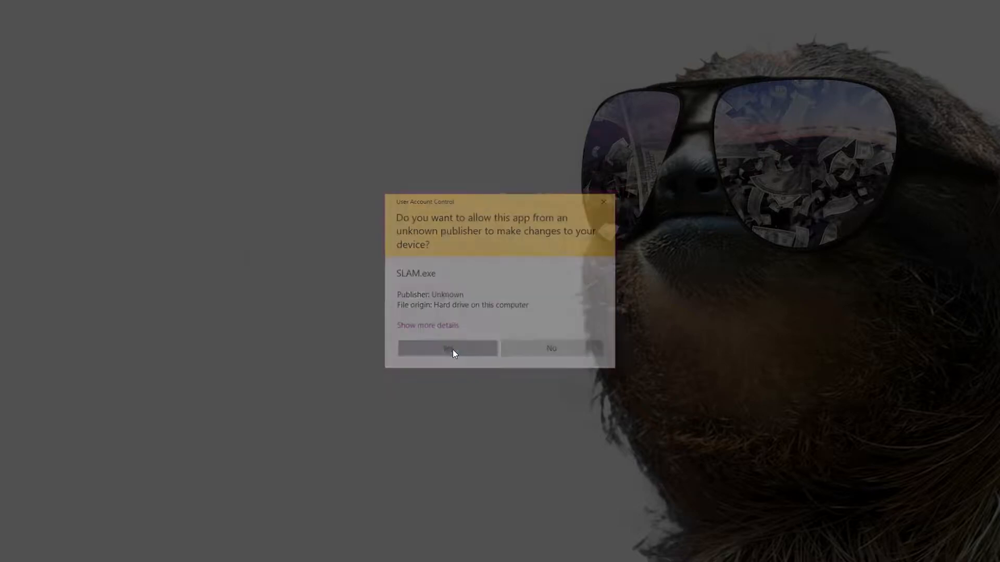
left_click(446, 347)
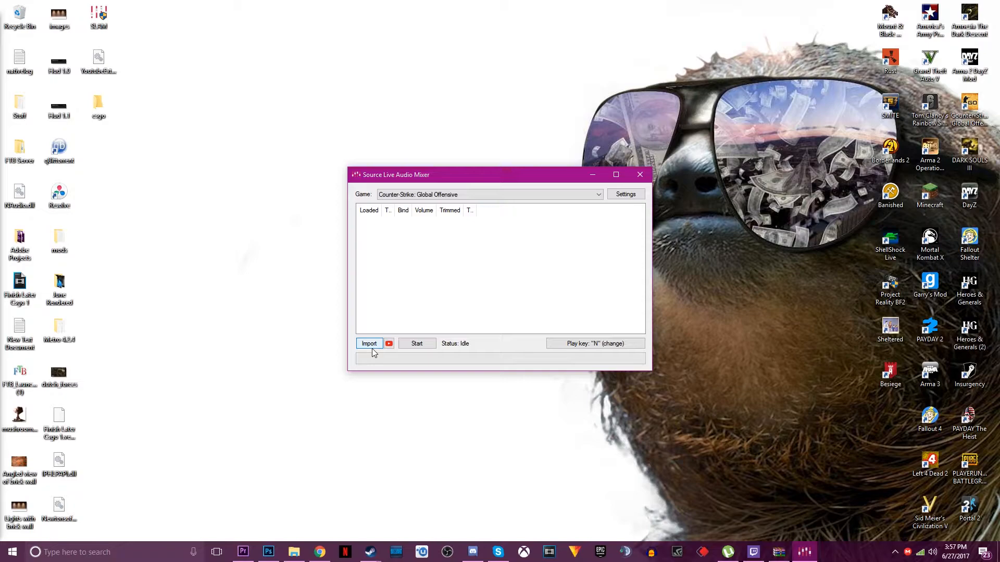
Import the bomb-defused CSGO sound file as the first track and confirm its conversion.
left_click(369, 343)
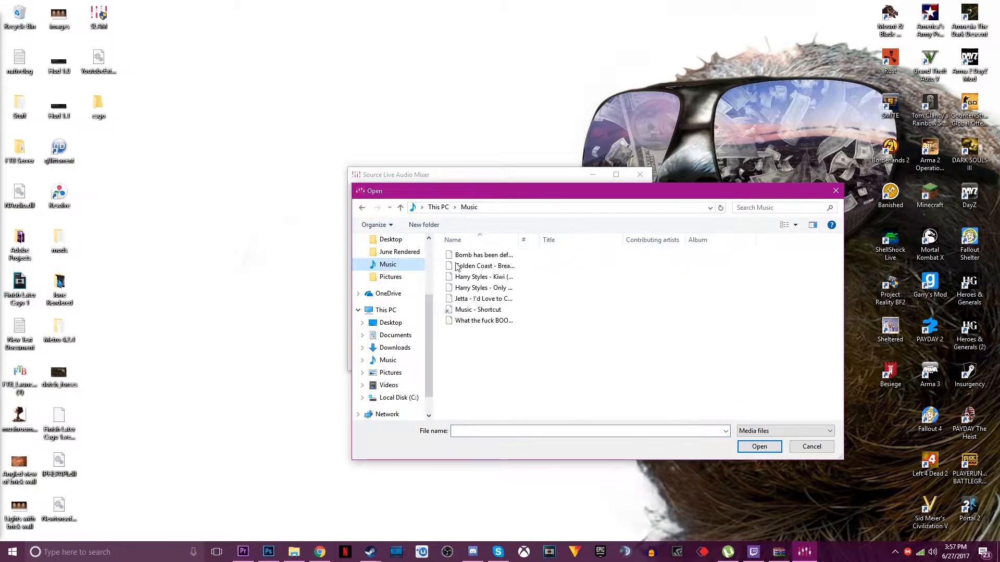
left_click(482, 254)
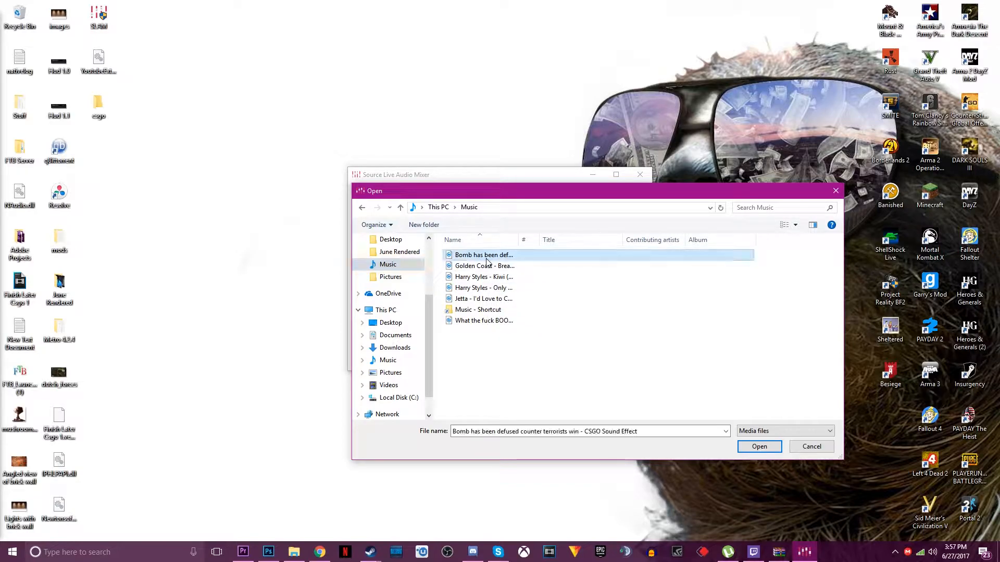
mouse_move(482, 287)
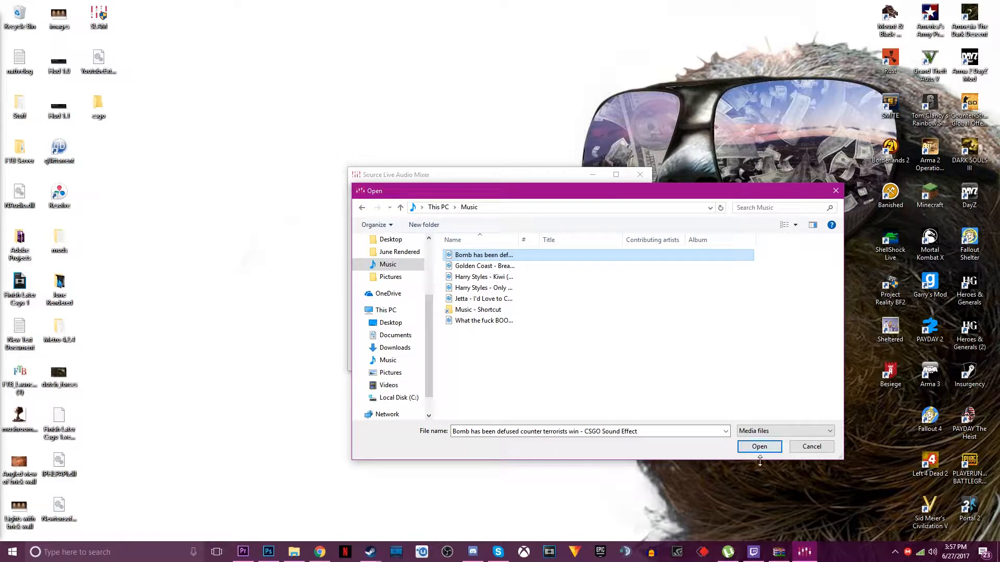
left_click(759, 447)
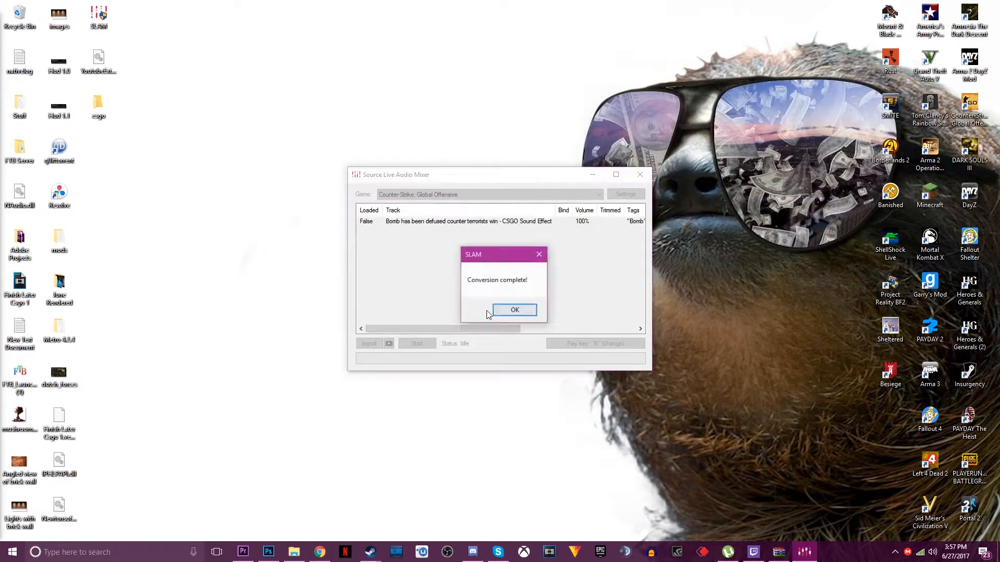
left_click(515, 309)
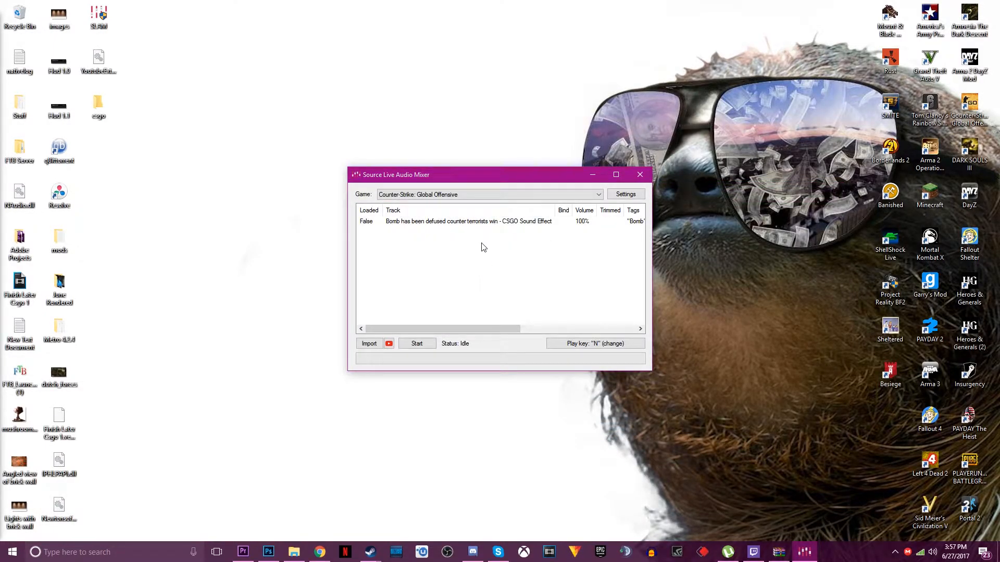
Select the bomb-defused track and bring up its right-click options.
left_click(466, 221)
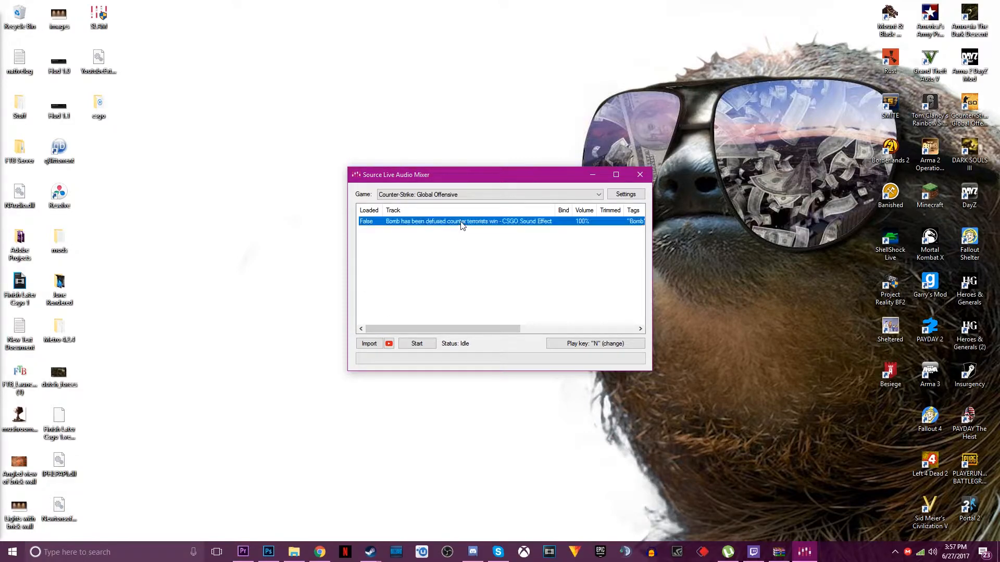
right_click(463, 220)
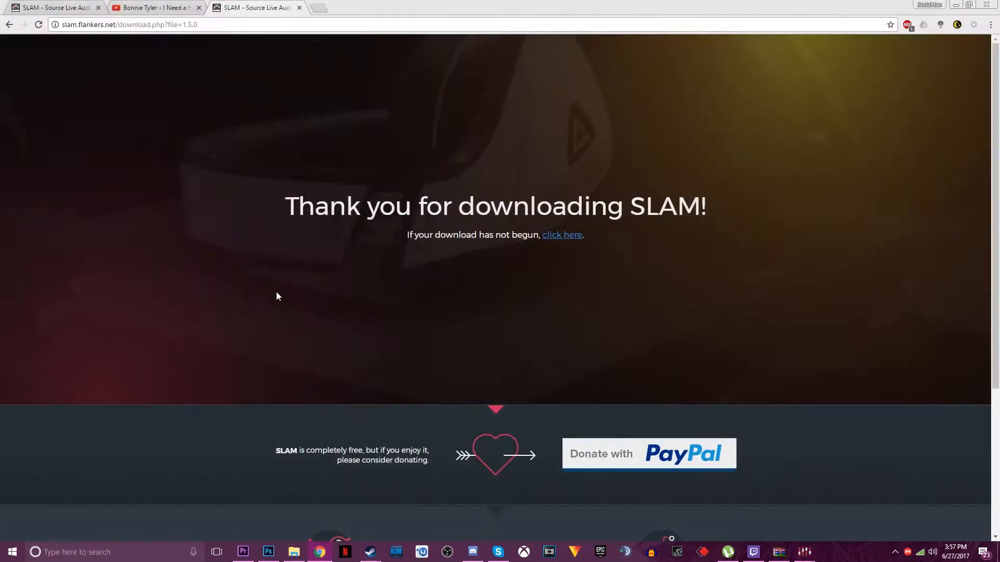
Add Bonnie Tyler - I Need a Hero from the YouTube link OBwS66EBUcY as a second track.
left_click(156, 7)
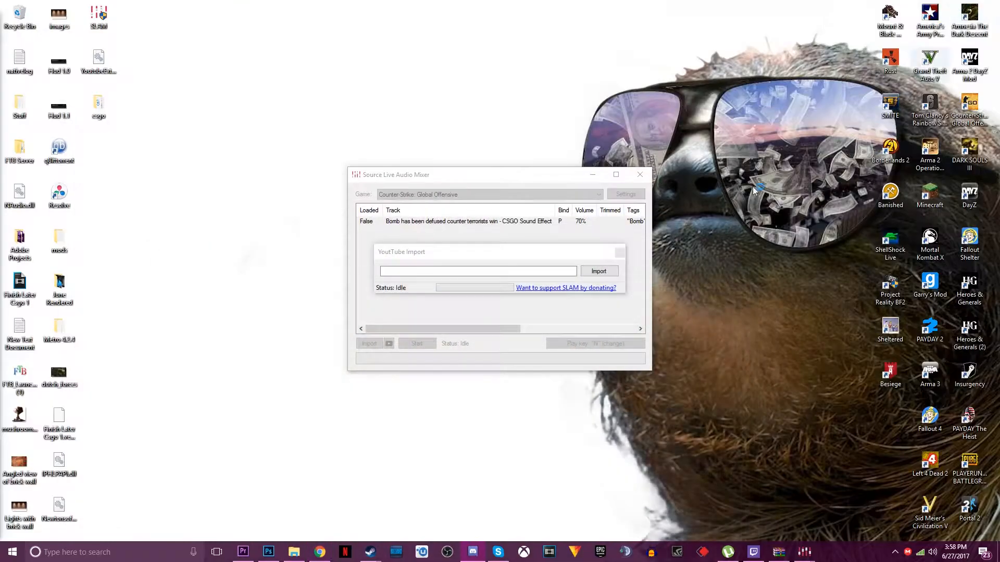
type("https://www.youtube.com/watch?v=OBwS66EBUcY")
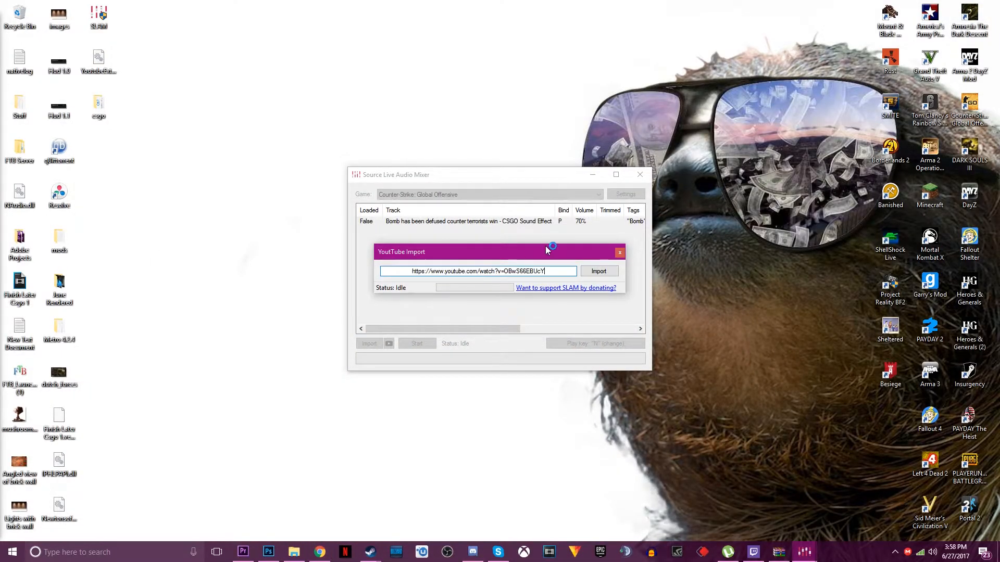
left_click(597, 271)
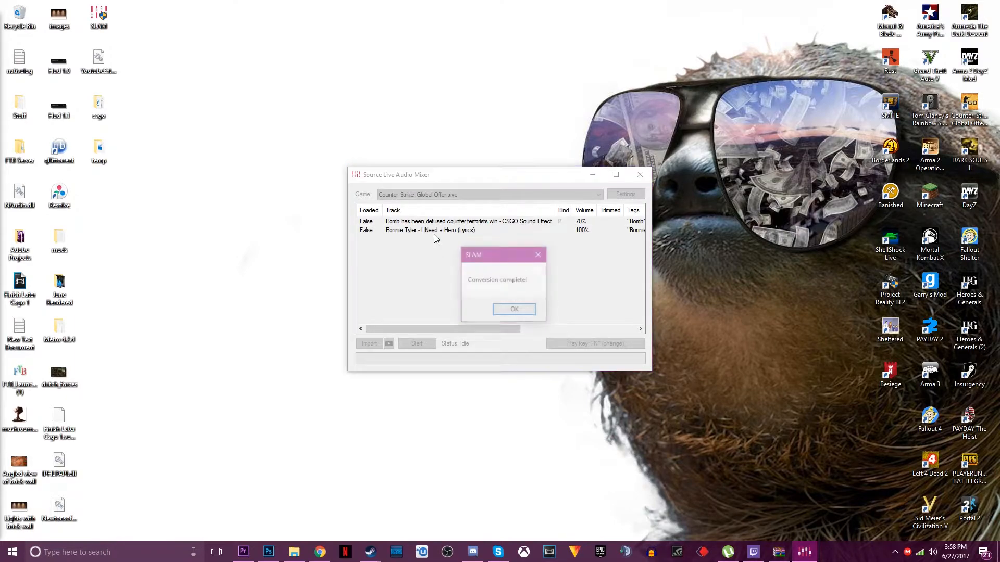
left_click(513, 309)
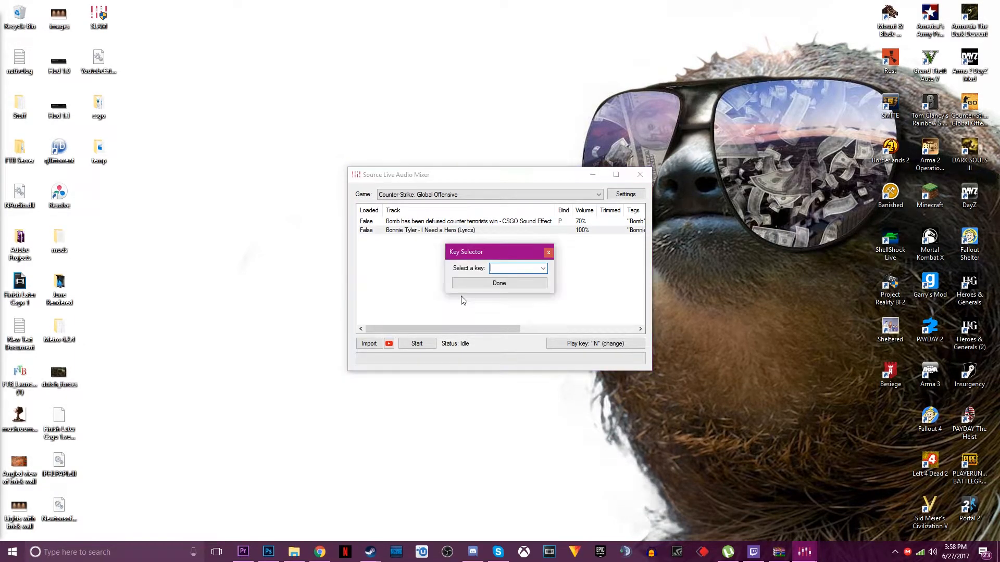
Confirm bind O for the Bonnie Tyler track and lower its volume to 50%.
left_click(499, 283)
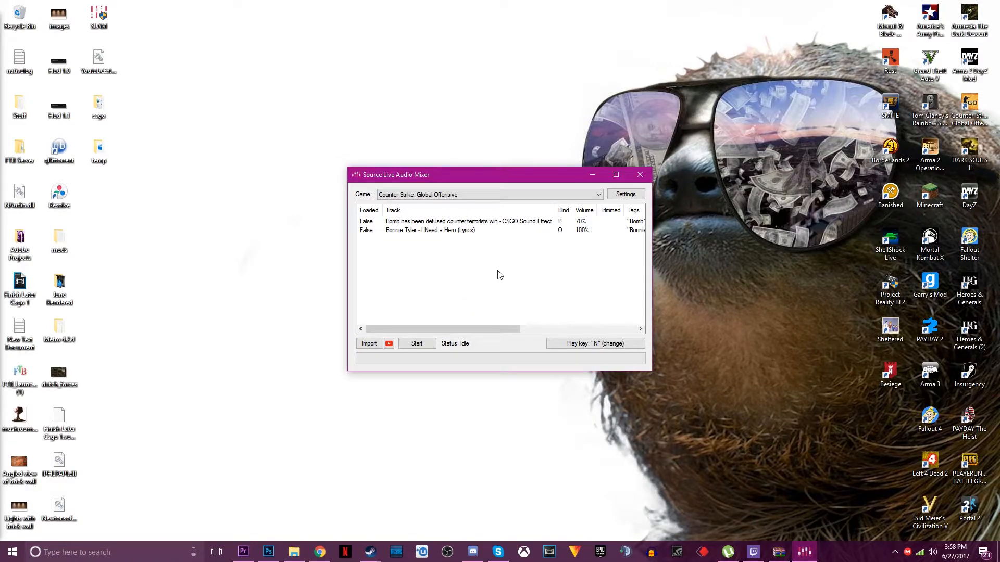
left_click(581, 230)
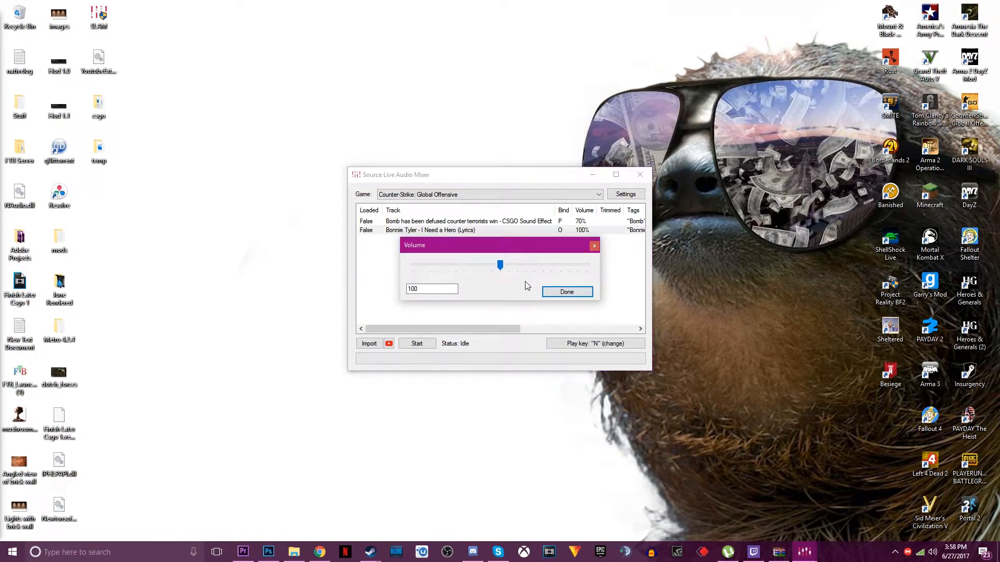
left_click_drag(499, 264, 455, 265)
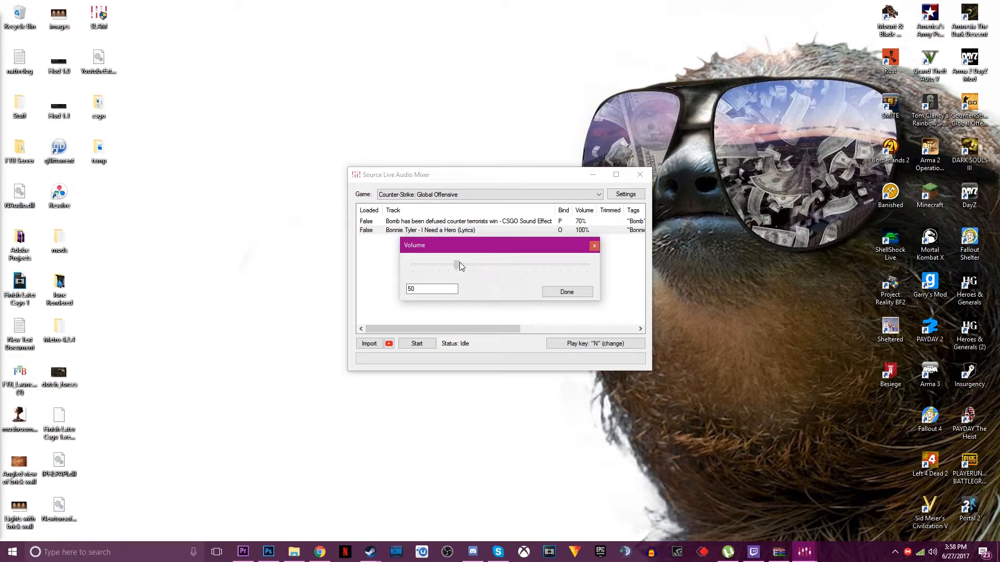
left_click(566, 292)
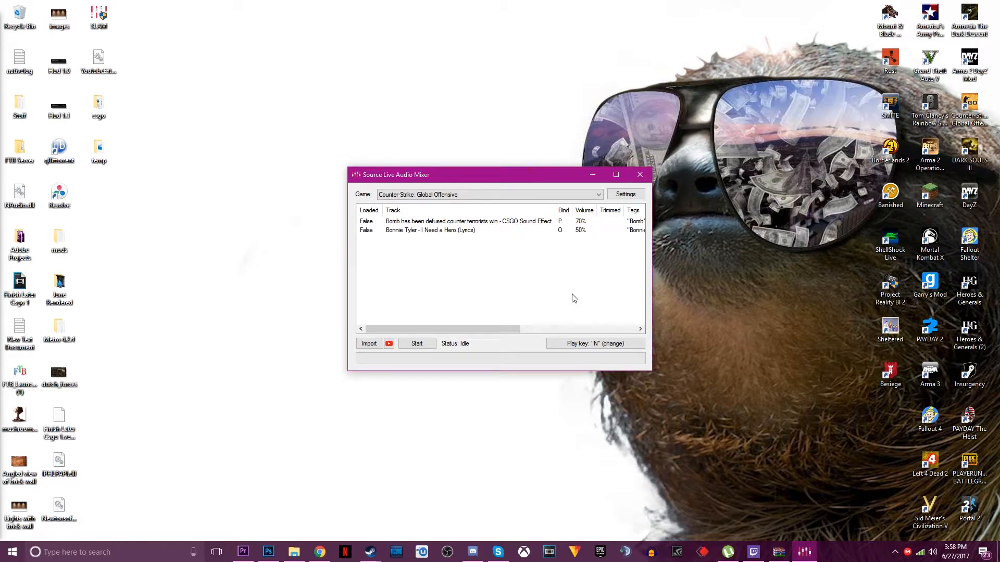
mouse_move(389, 361)
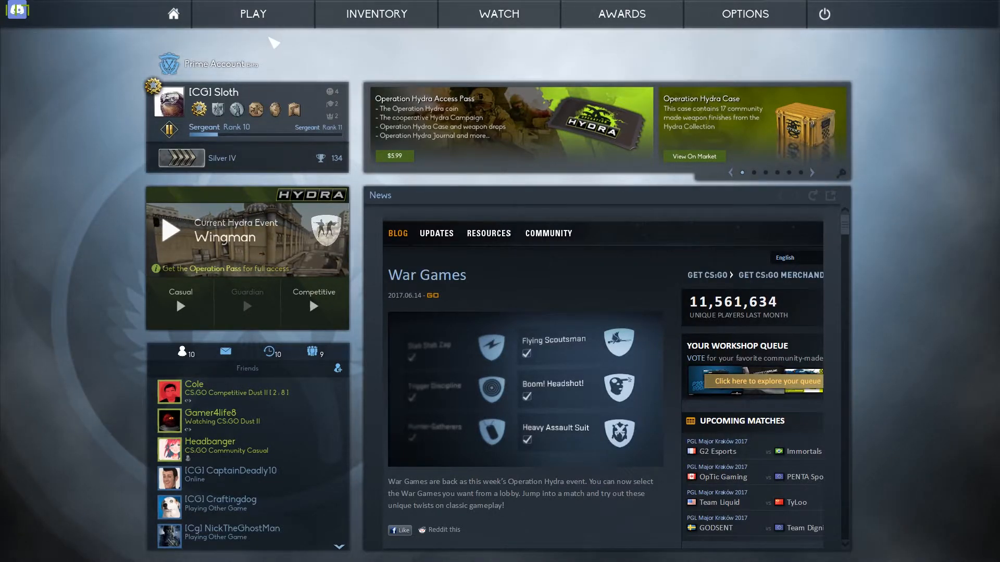
Start an offline competitive match against bots on the Train map.
left_click(252, 14)
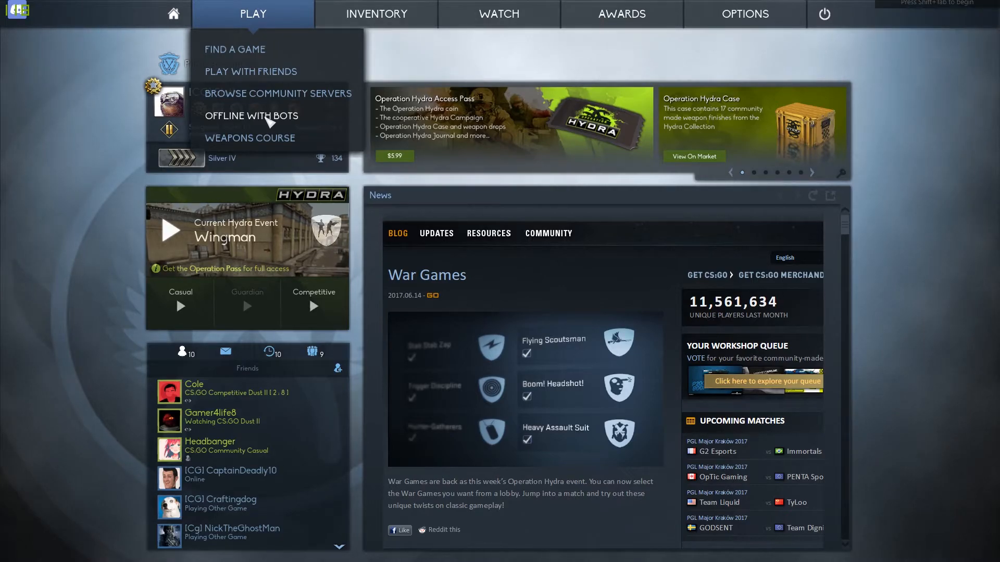
left_click(251, 116)
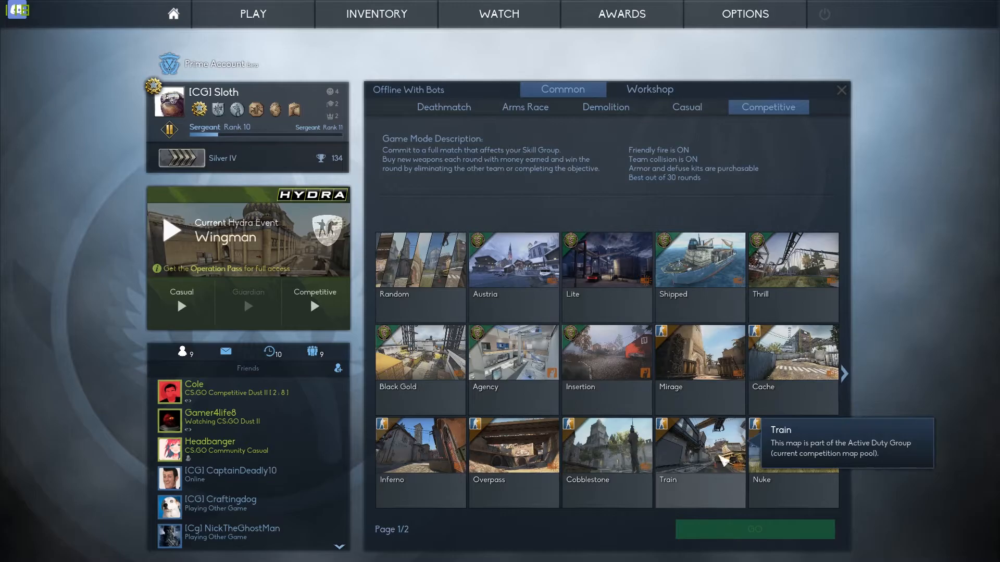
left_click(754, 529)
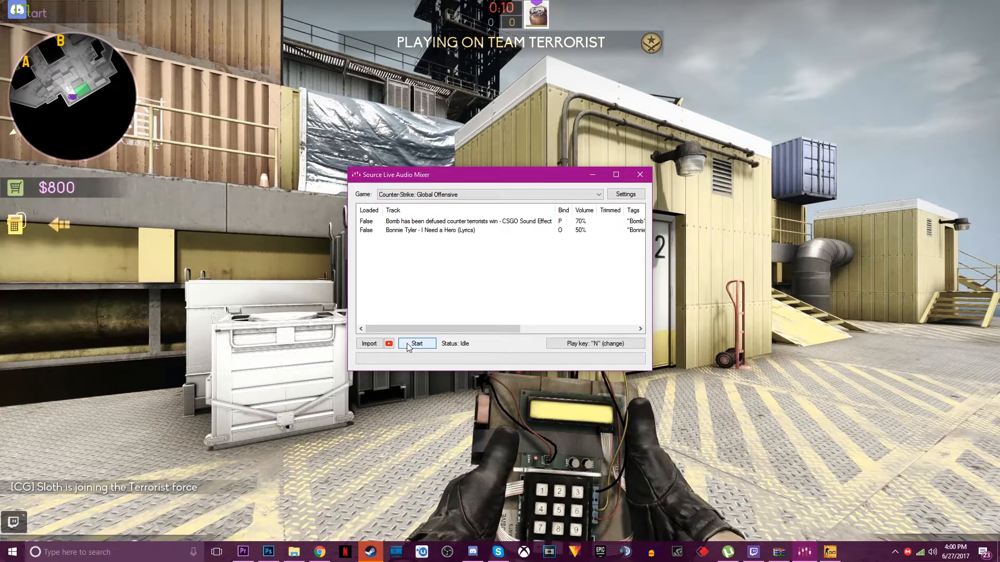
Start SLAM serving both tracks and begin entering 'exec slam' in the CS:GO console.
left_click(416, 343)
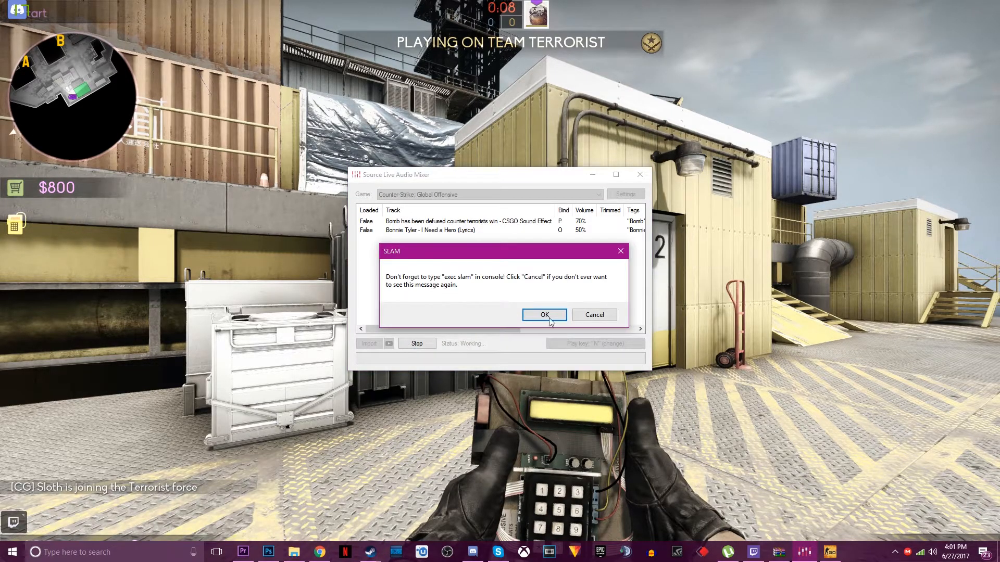
left_click(543, 314)
type("exec")
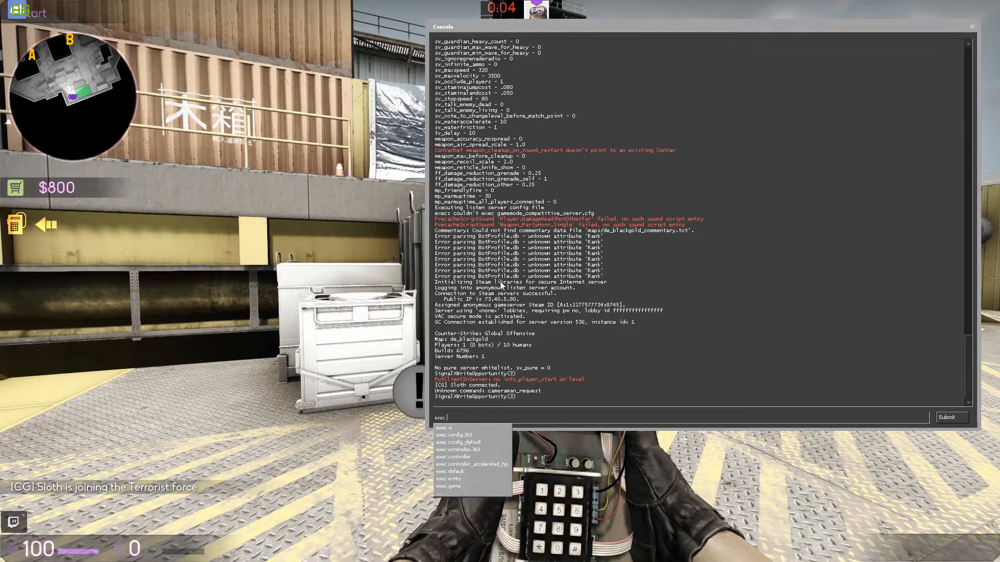
type("s")
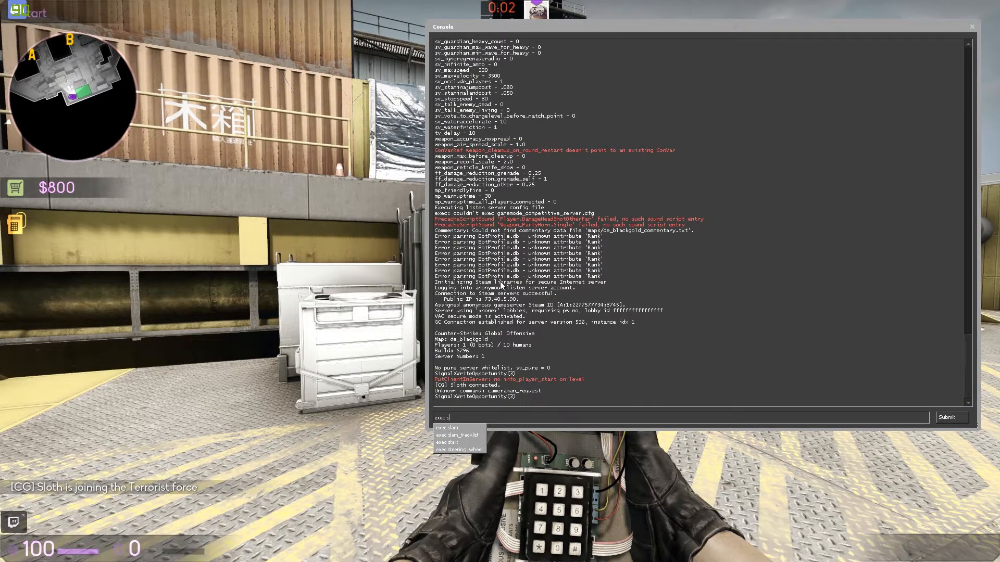
type("l")
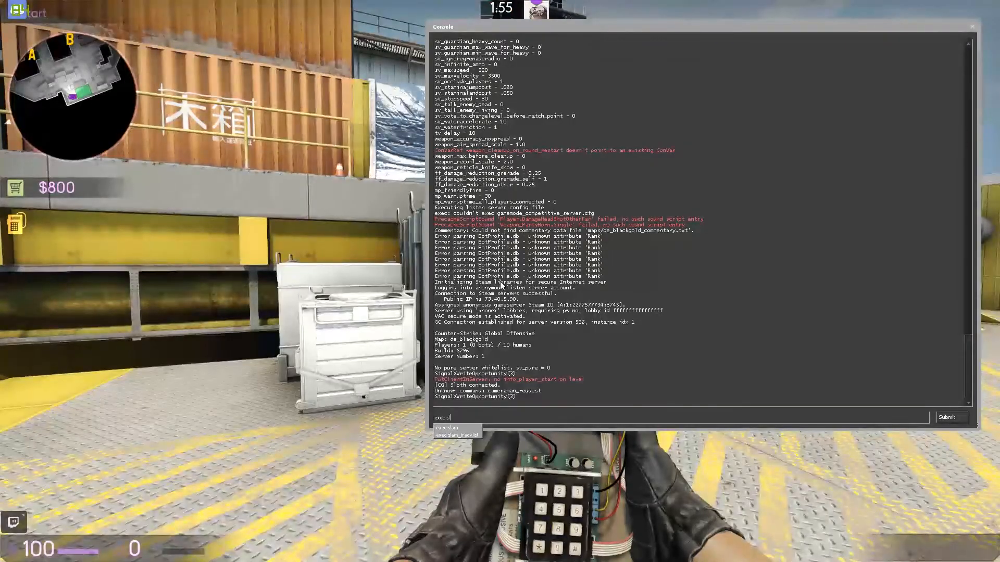